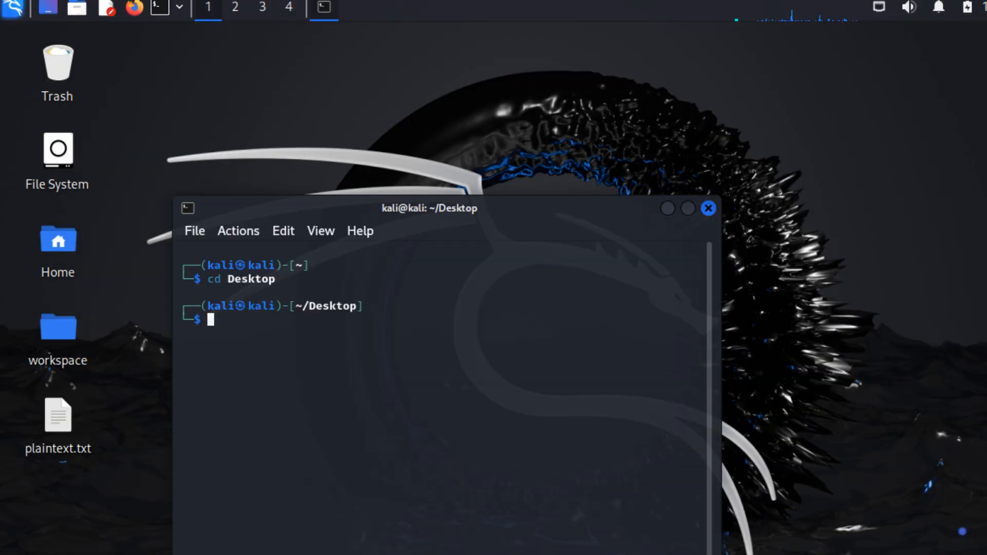
Enter the command openssl enc -aes-256-cbc -in plaintext.txt -out encrypted.txt
text(openssl enc -aes-256-cbc -in plaintext.txt -out encrypted.txts)
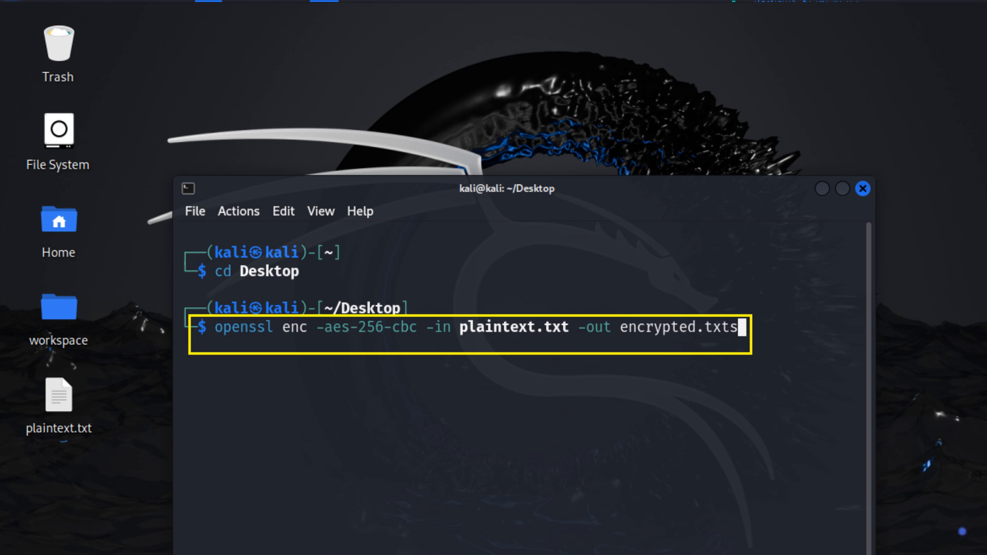
Run the encryption with the password entered twice, producing encrypted.txt on the Desktop
key(Return)
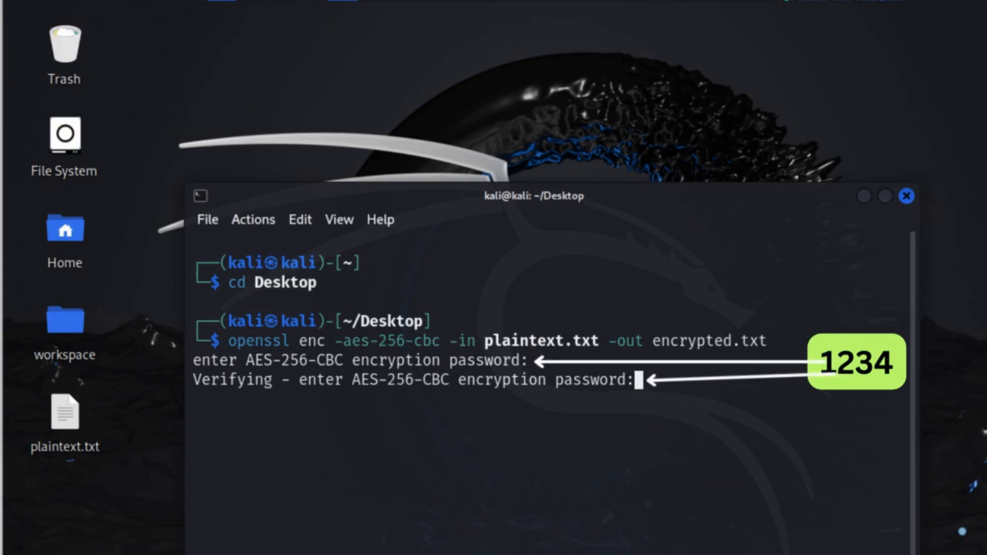
key(Return)
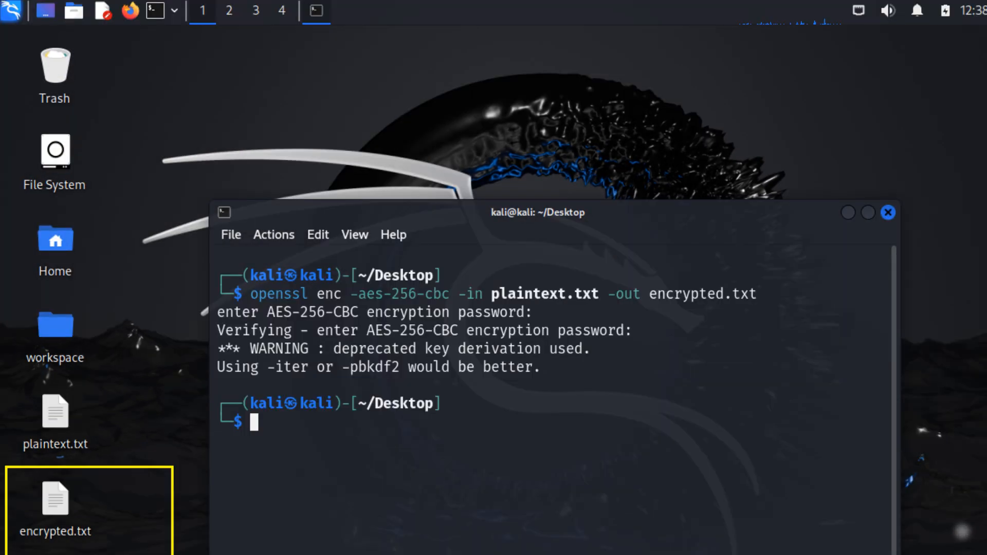
Decrypt encrypted.txt into decrypted.txt and view "This is test file" in Mousepad
double_click(54, 501)
text(openssl enc -aes-256-cbc -d -in encrypted.txt -out decrypted.txt)
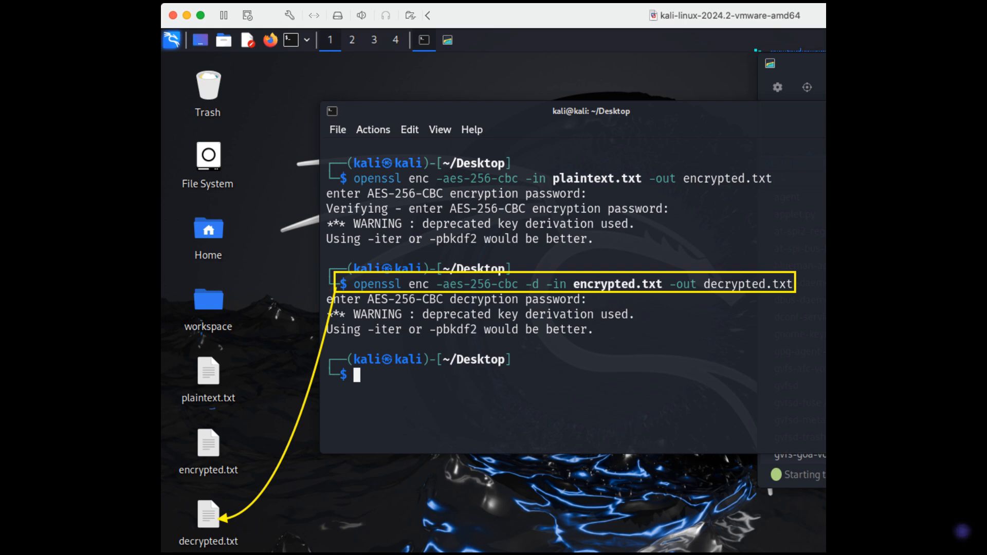
double_click(208, 514)
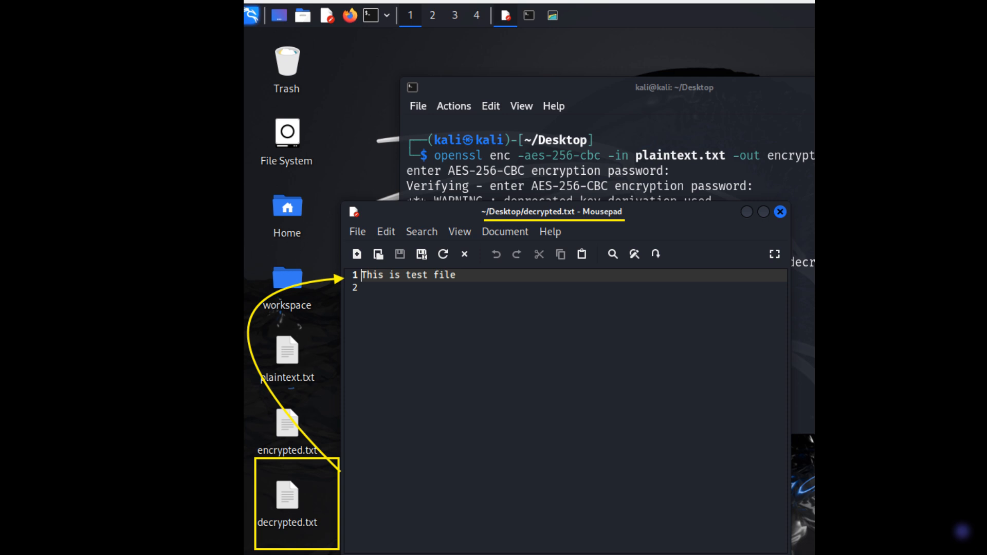